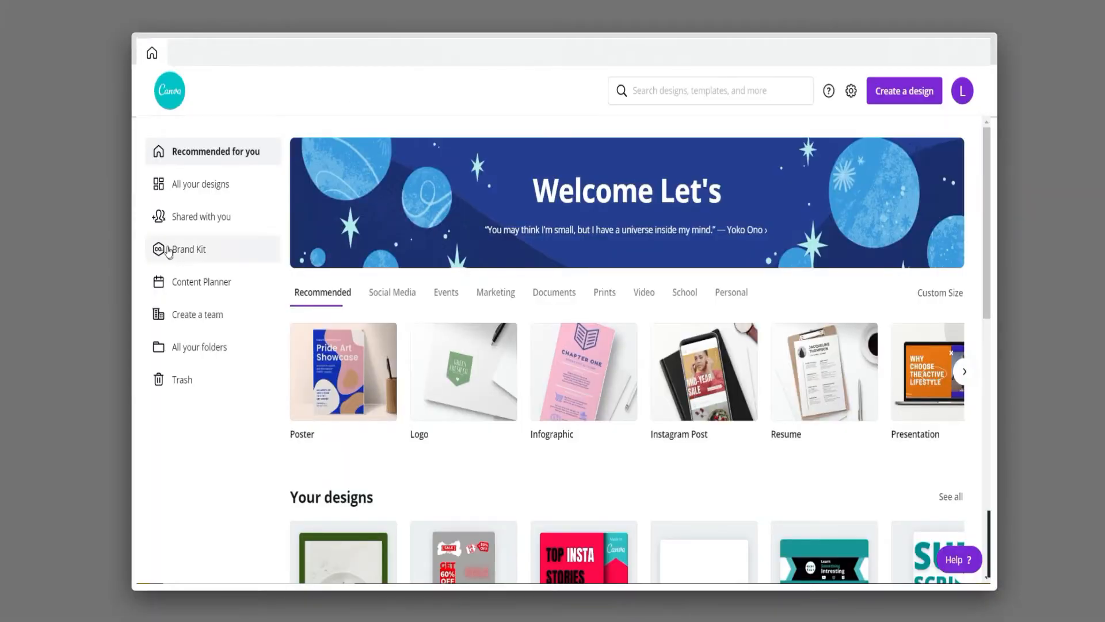
Open Canva's Brand Kit page with its logo, colour and font sections
{"action": "left_click", "coordinate": [189, 249]}
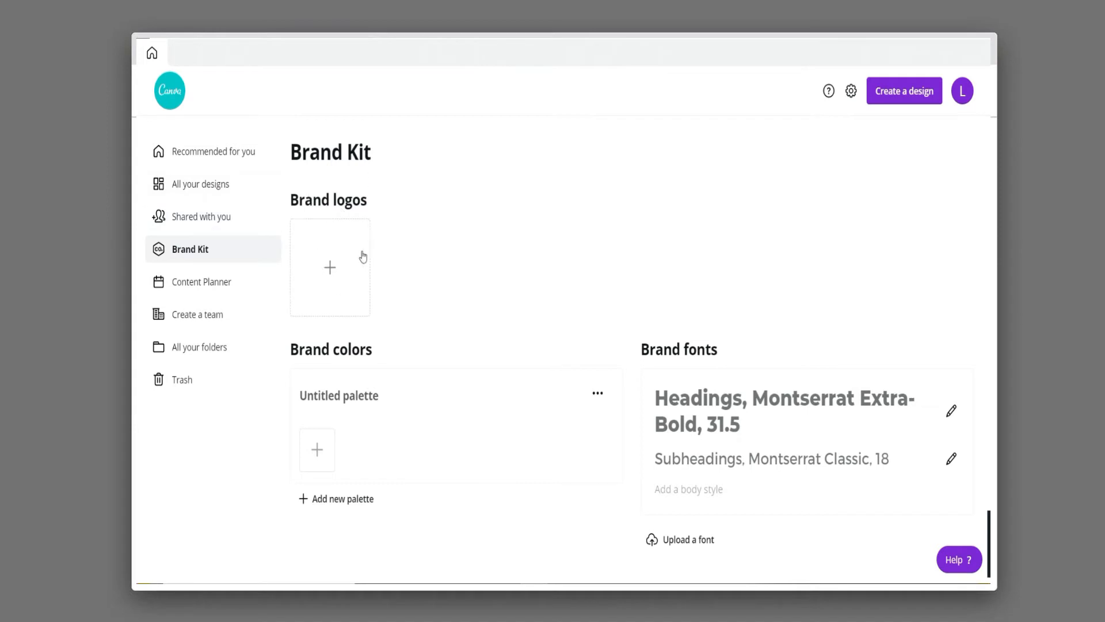
{"action": "mouse_move", "coordinate": [326, 356]}
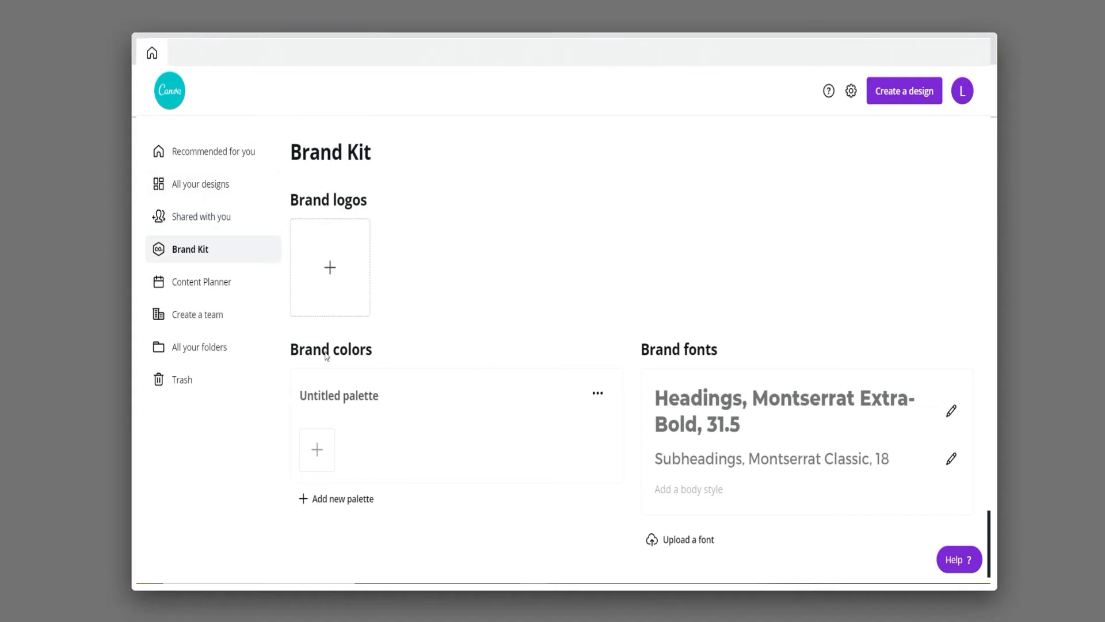
{"action": "mouse_move", "coordinate": [399, 395]}
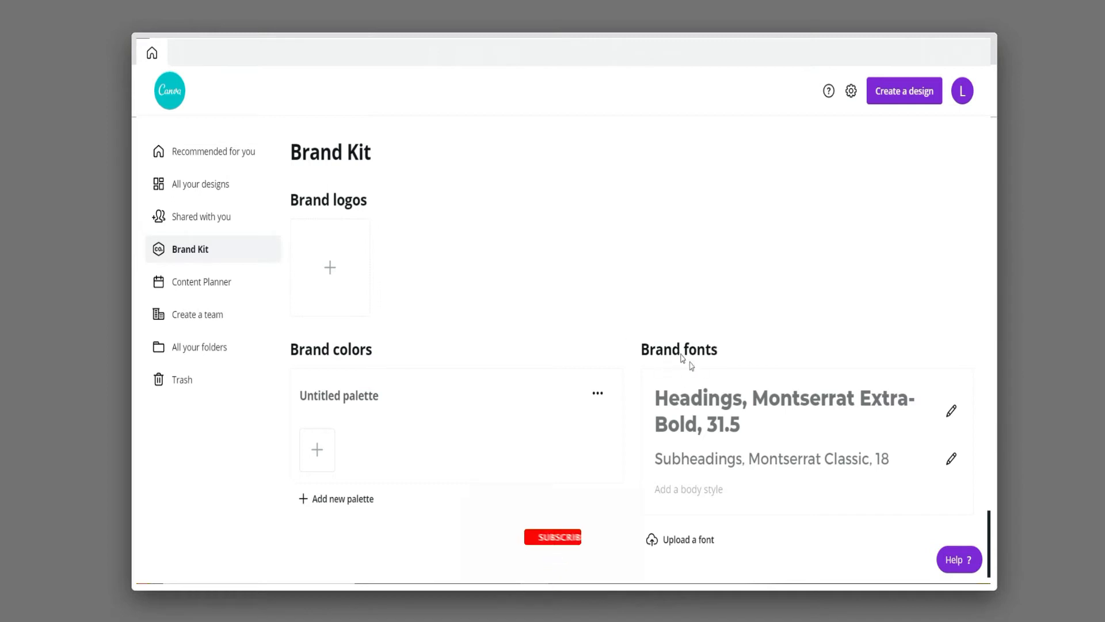
{"action": "left_click", "coordinate": [552, 536]}
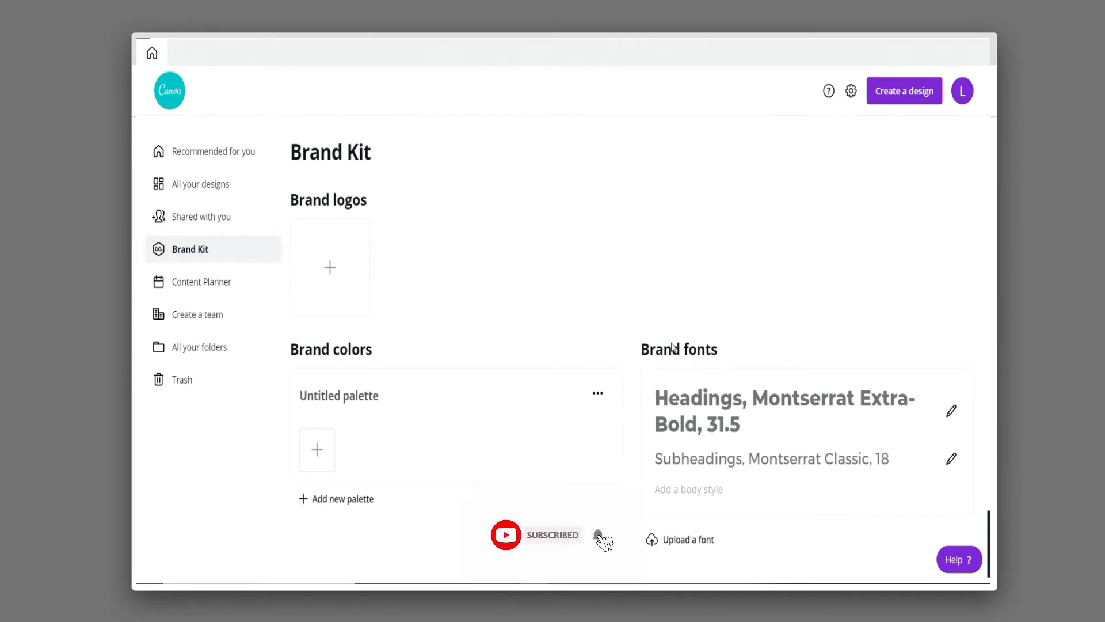
{"action": "mouse_move", "coordinate": [329, 266]}
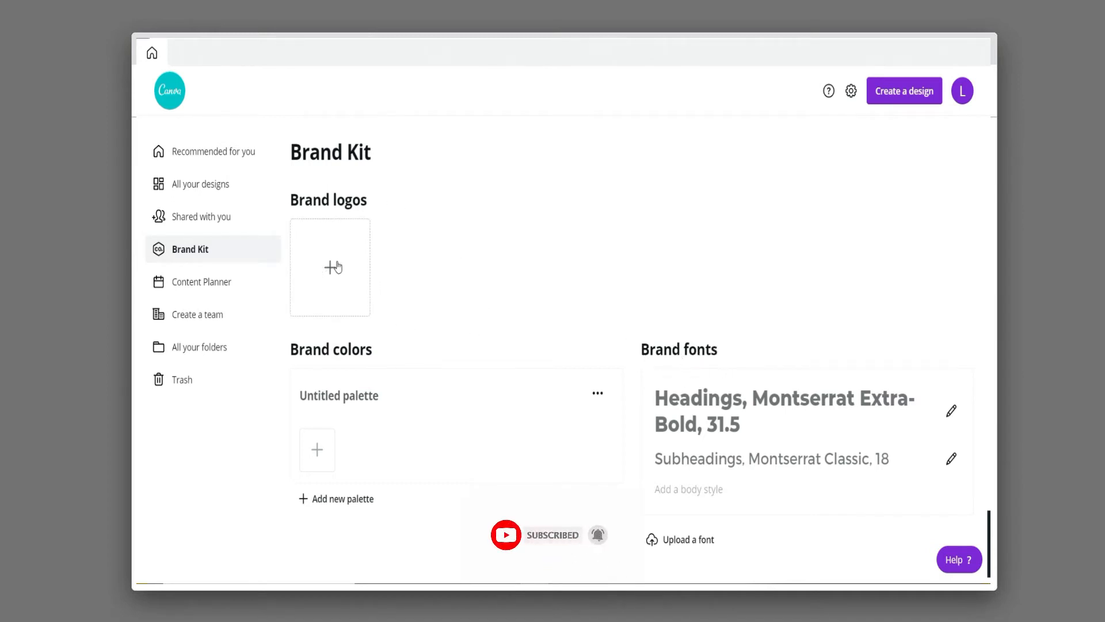
Upload the purple Dt image from Downloads as a brand logo
{"action": "left_click", "coordinate": [330, 266]}
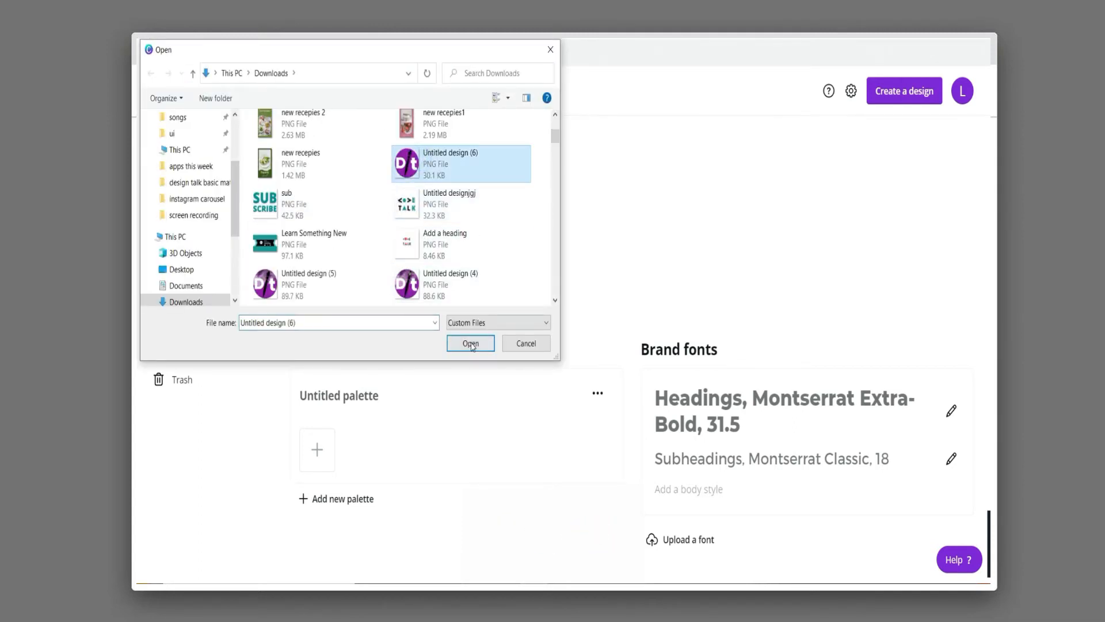
{"action": "left_click", "coordinate": [471, 343]}
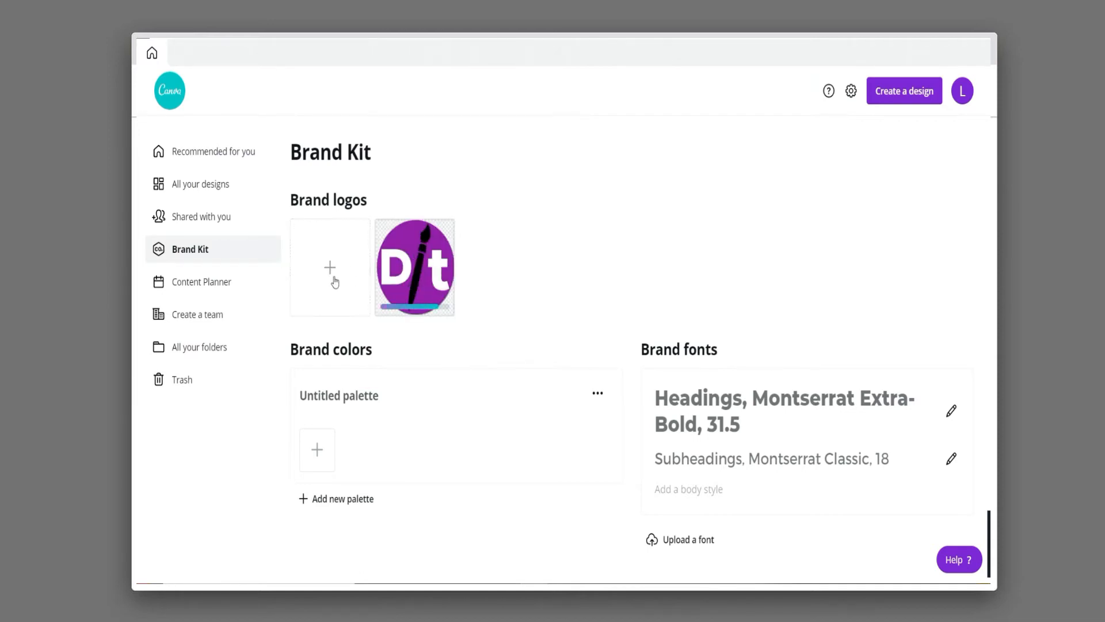
{"action": "mouse_move", "coordinate": [377, 336]}
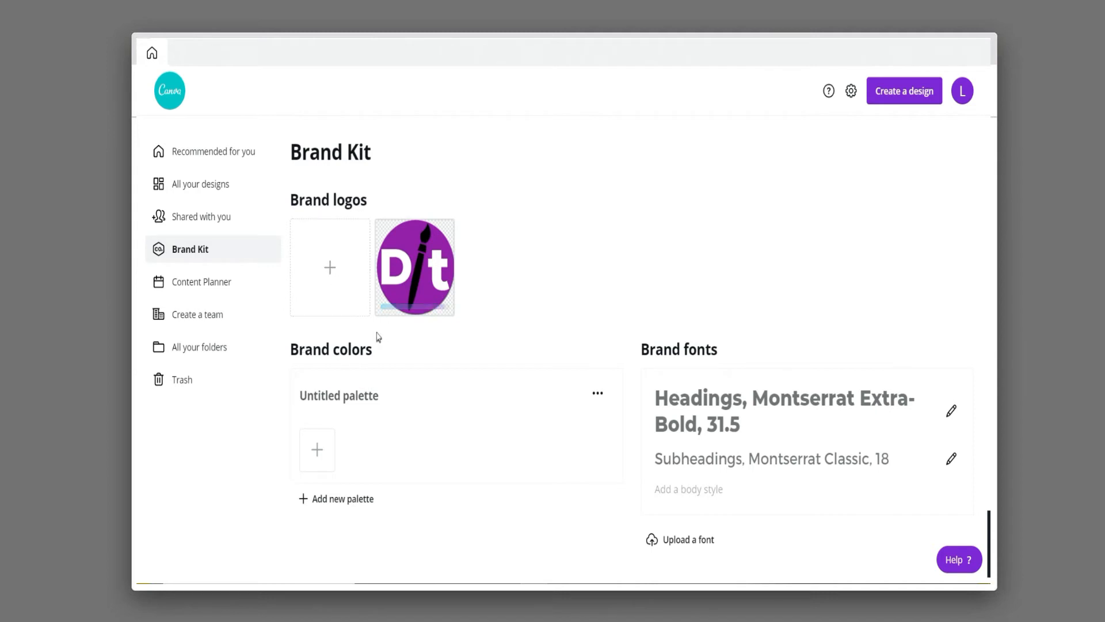
{"action": "mouse_move", "coordinate": [440, 243]}
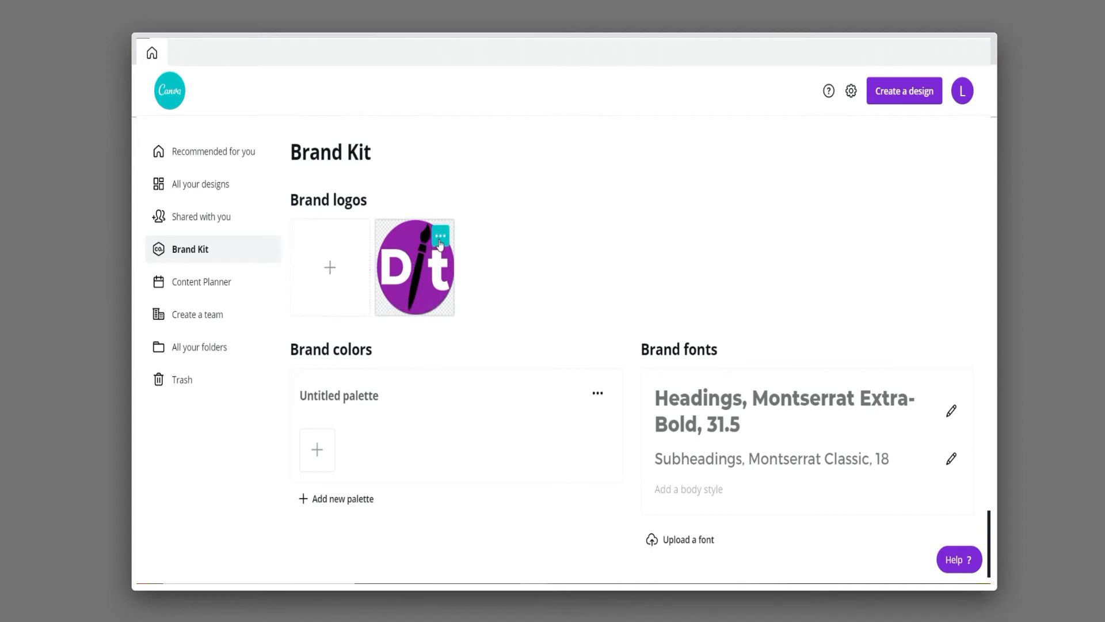
Extract the Dt logo's purple, black and white palette, keep it, and select the first swatch
{"action": "left_click", "coordinate": [439, 235]}
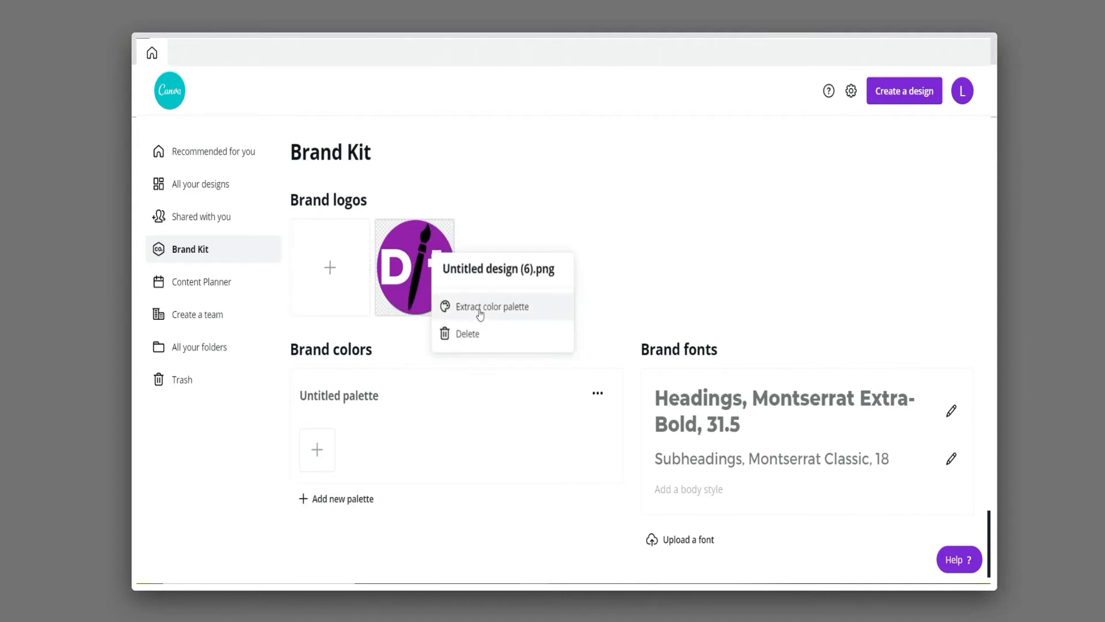
{"action": "left_click", "coordinate": [491, 306]}
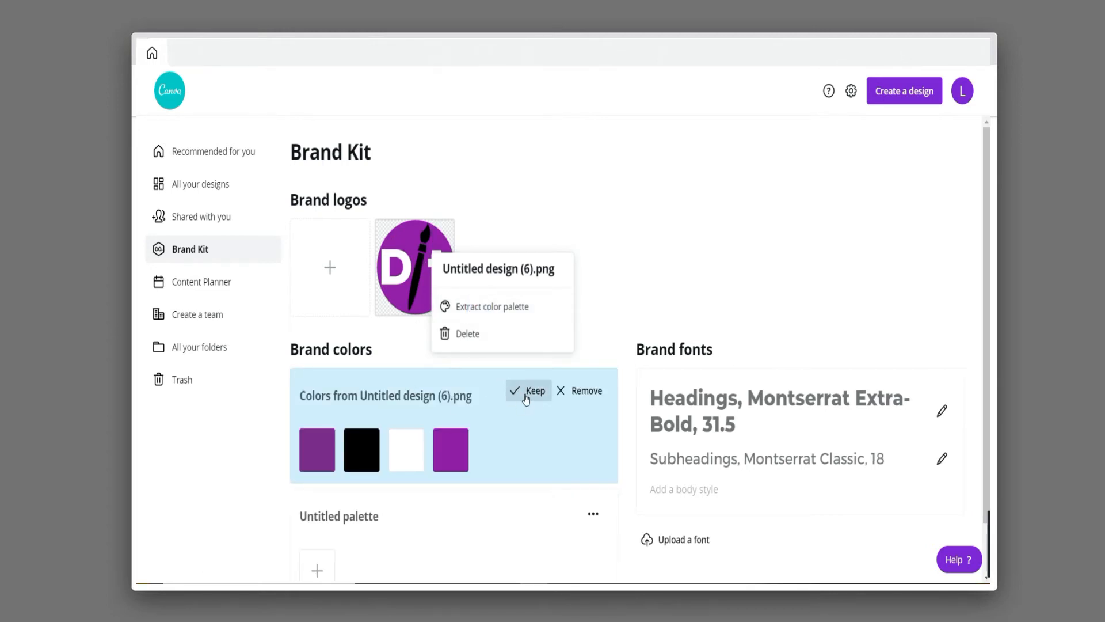
{"action": "left_click", "coordinate": [534, 390]}
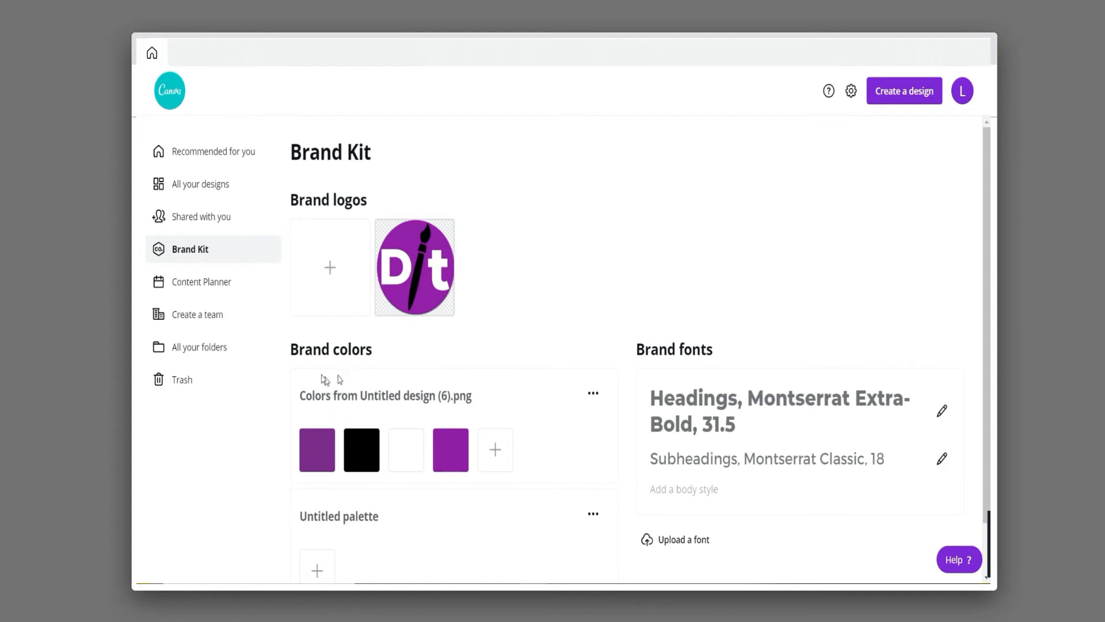
{"action": "scroll", "scroll_direction": "down", "scroll_amount": 3}
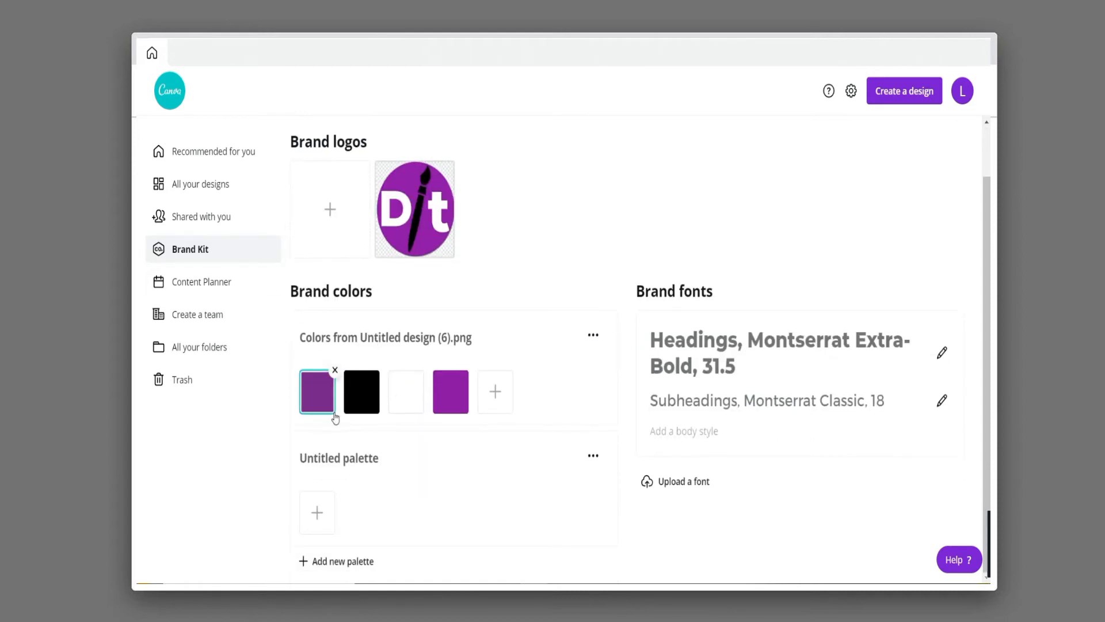
{"action": "left_click", "coordinate": [317, 392]}
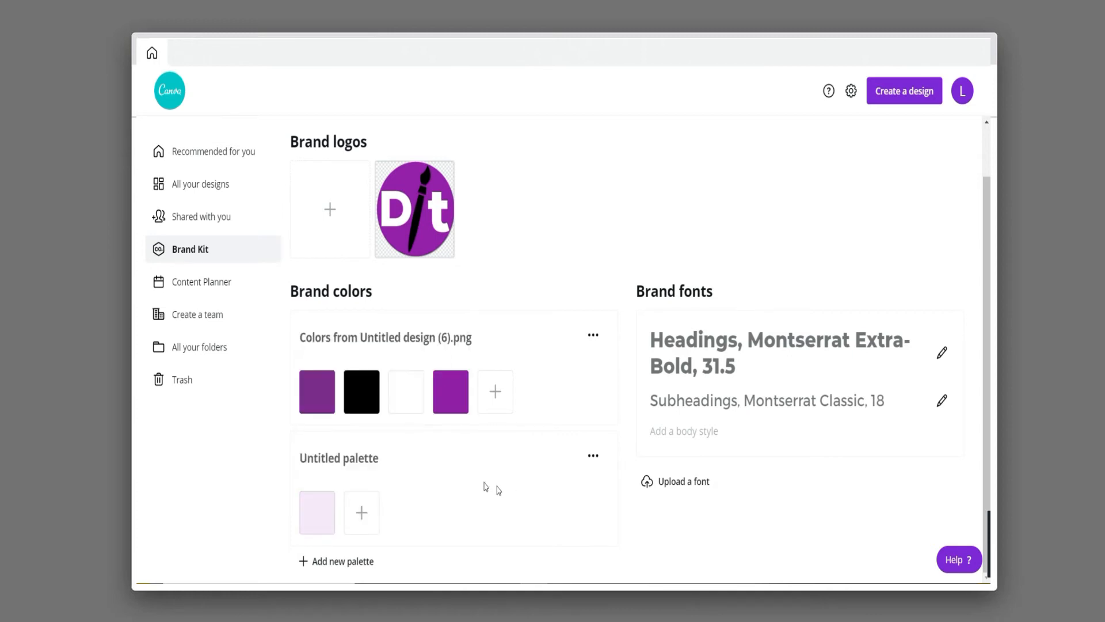
{"action": "mouse_move", "coordinate": [435, 490]}
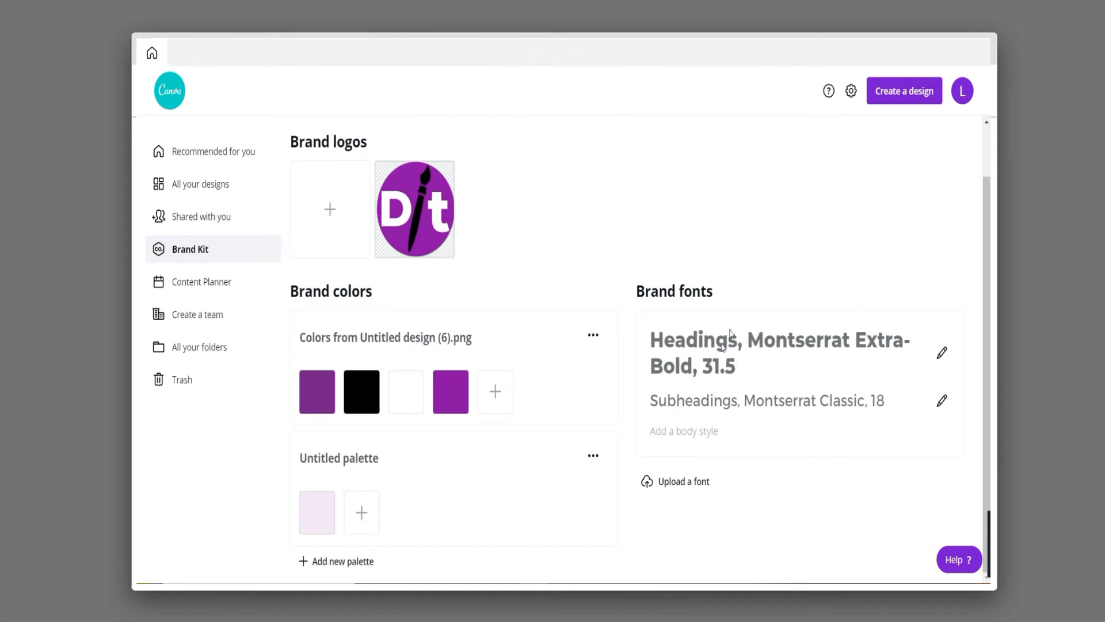
{"action": "mouse_move", "coordinate": [944, 354]}
{"action": "type", "text": "MONT"}
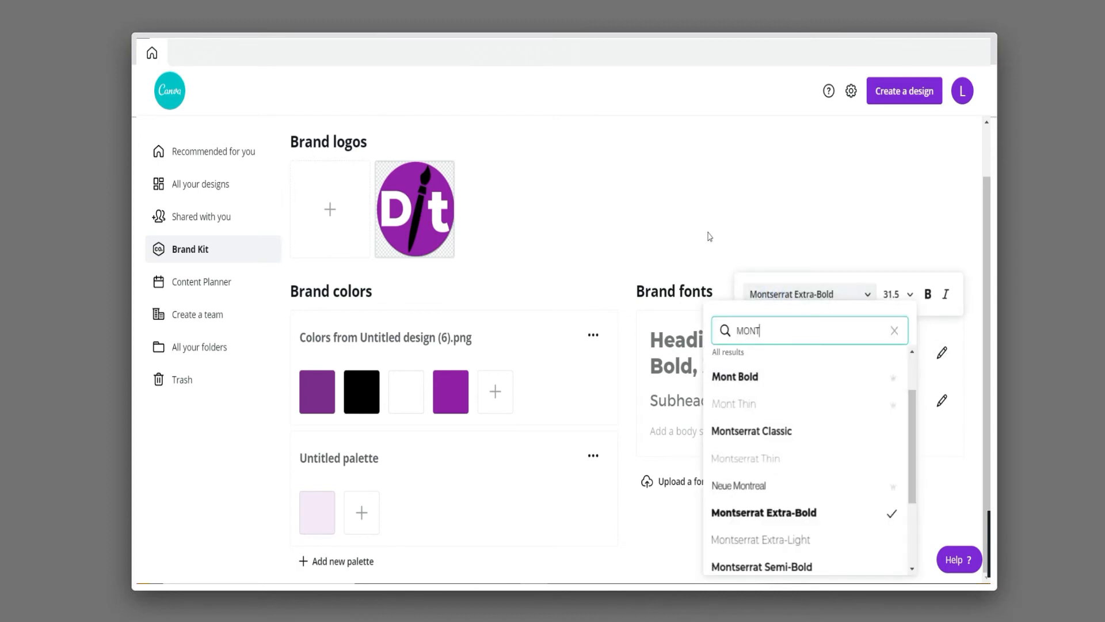
Choose Montserrat Extra-Bold for headings and Montserrat Classic for subheadings
{"action": "left_click", "coordinate": [764, 513]}
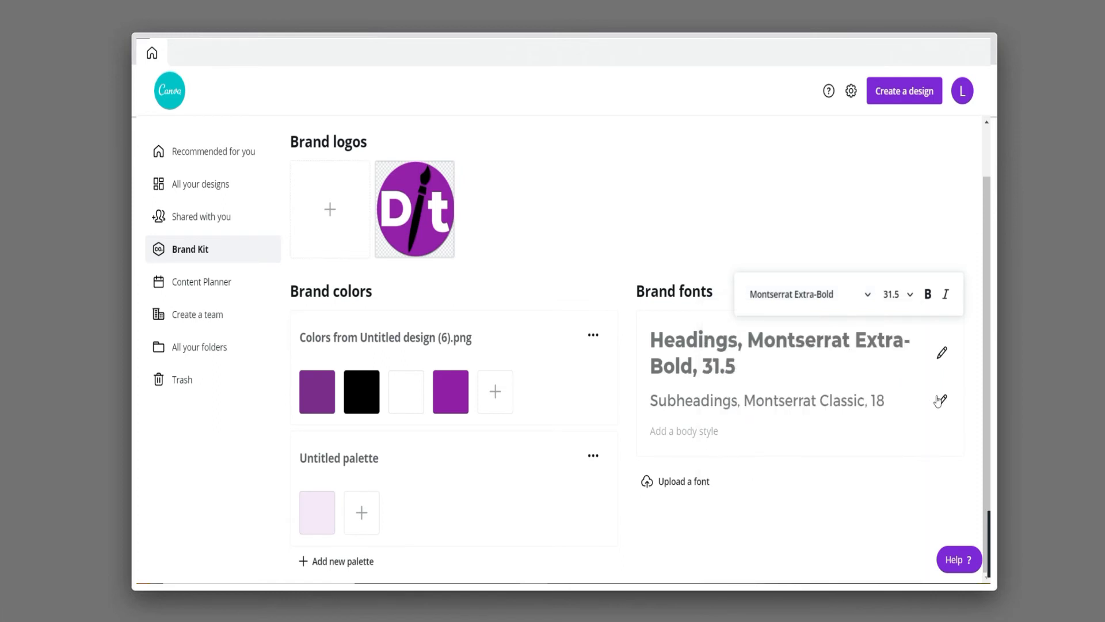
{"action": "left_click", "coordinate": [941, 401]}
{"action": "type", "text": "MONT"}
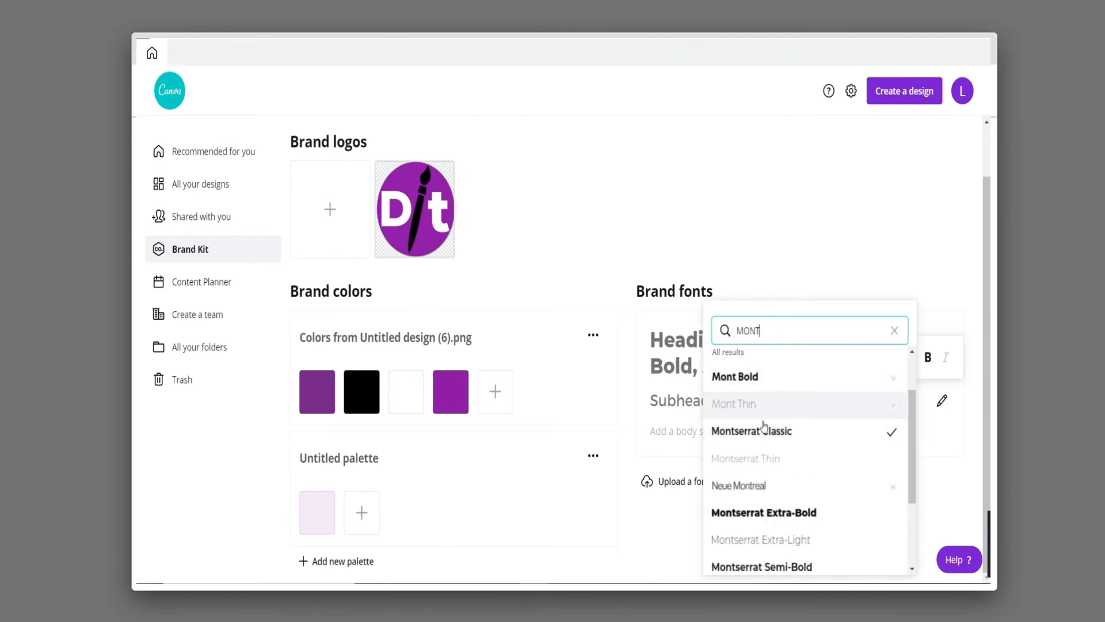
{"action": "left_click", "coordinate": [751, 431]}
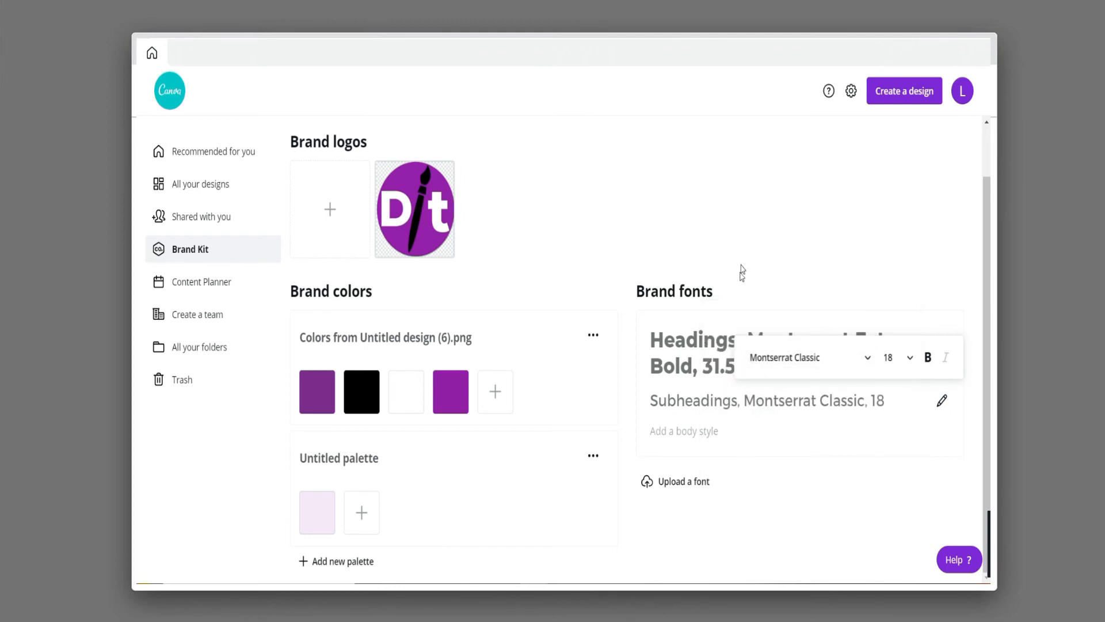
{"action": "mouse_move", "coordinate": [858, 242]}
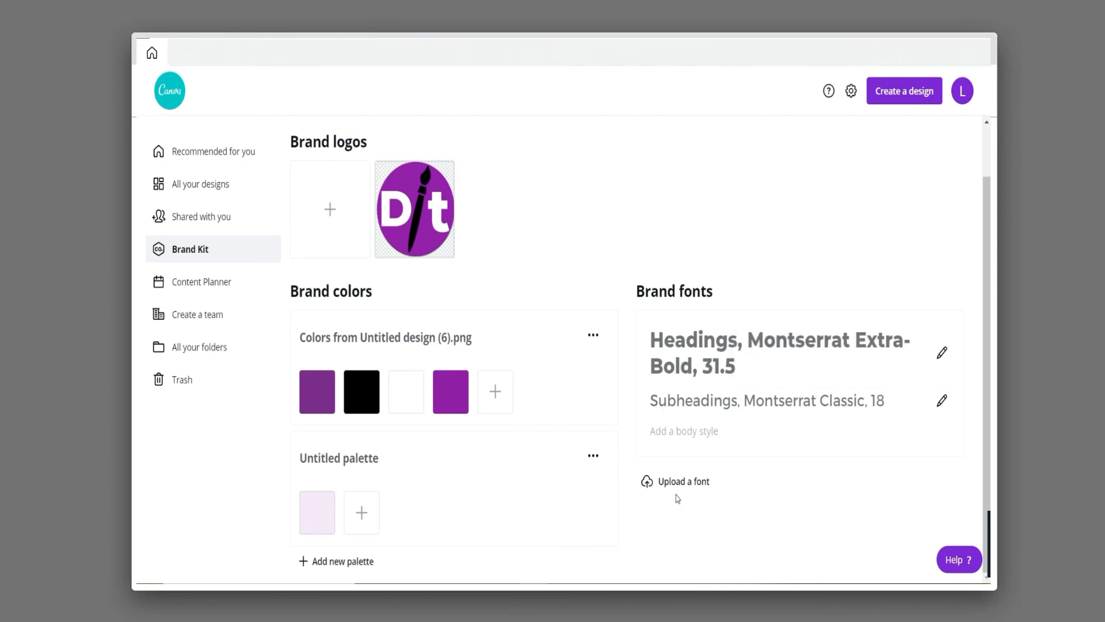
{"action": "mouse_move", "coordinate": [675, 495]}
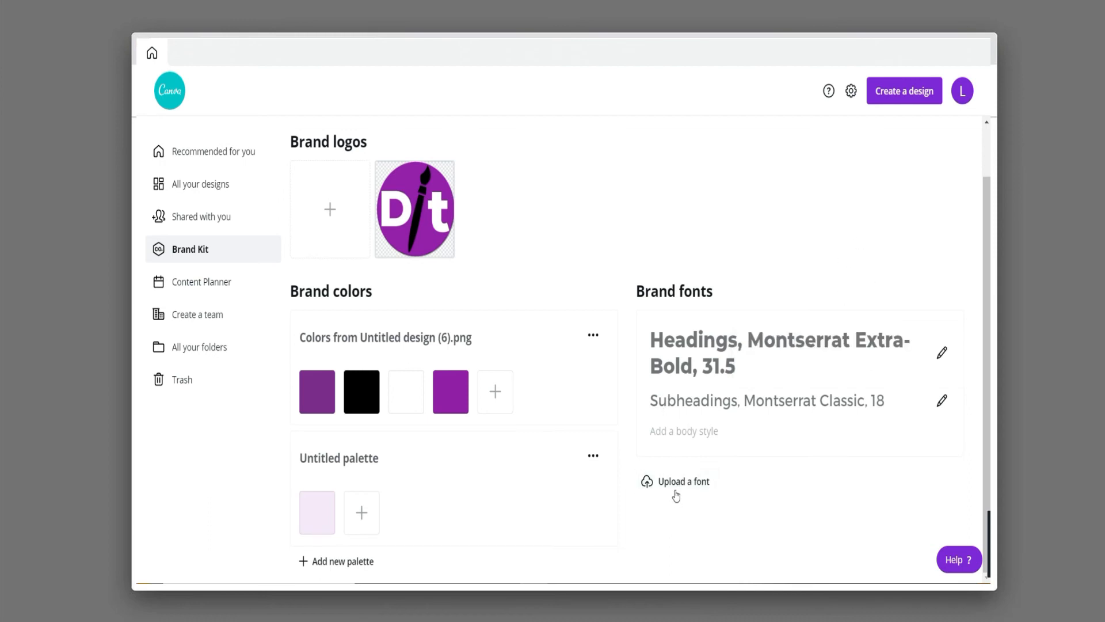
{"action": "mouse_move", "coordinate": [676, 481]}
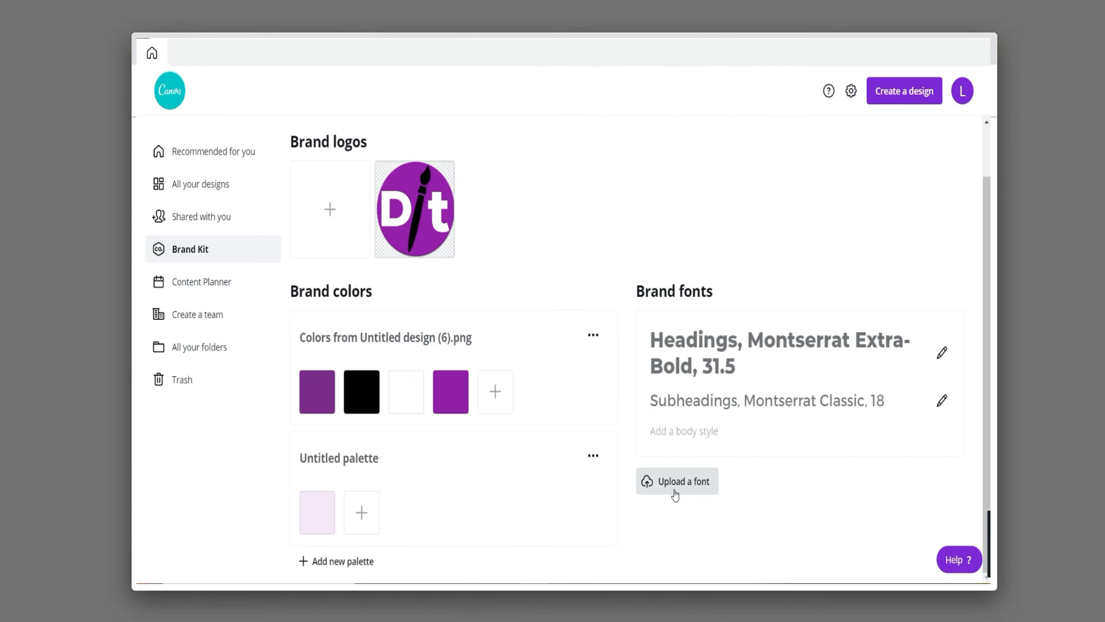
{"action": "mouse_move", "coordinate": [682, 488]}
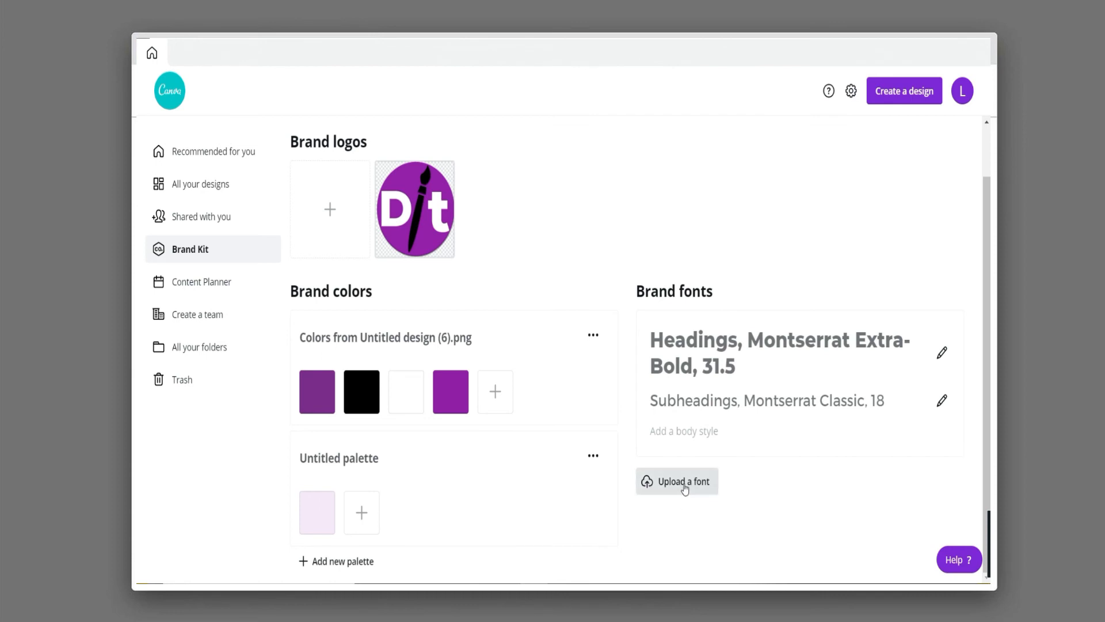
{"action": "mouse_move", "coordinate": [663, 296]}
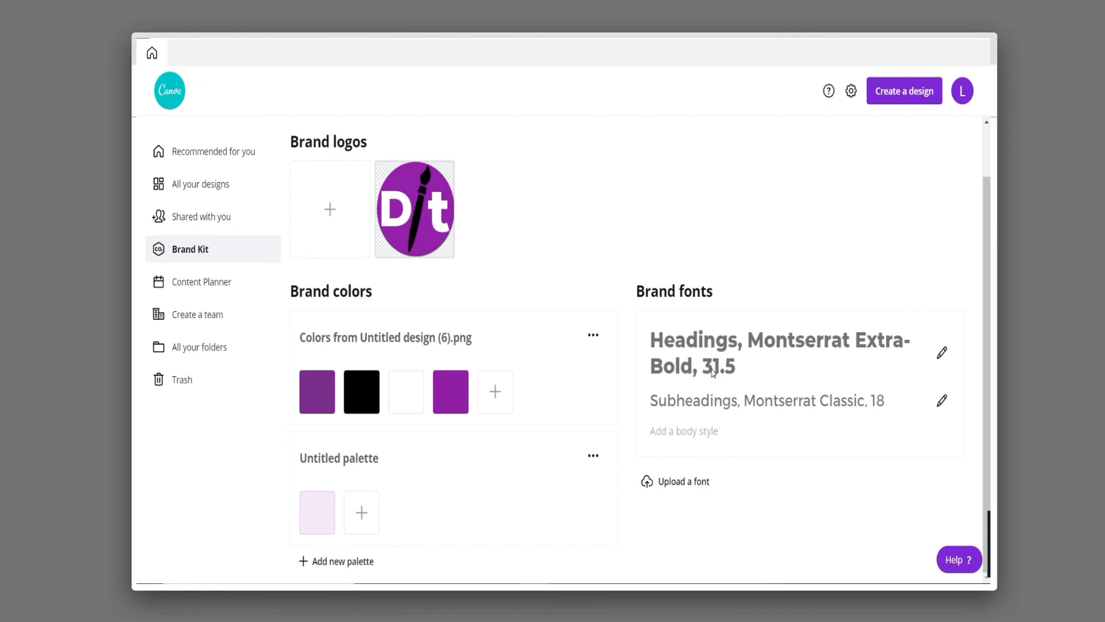
{"action": "mouse_move", "coordinate": [589, 236]}
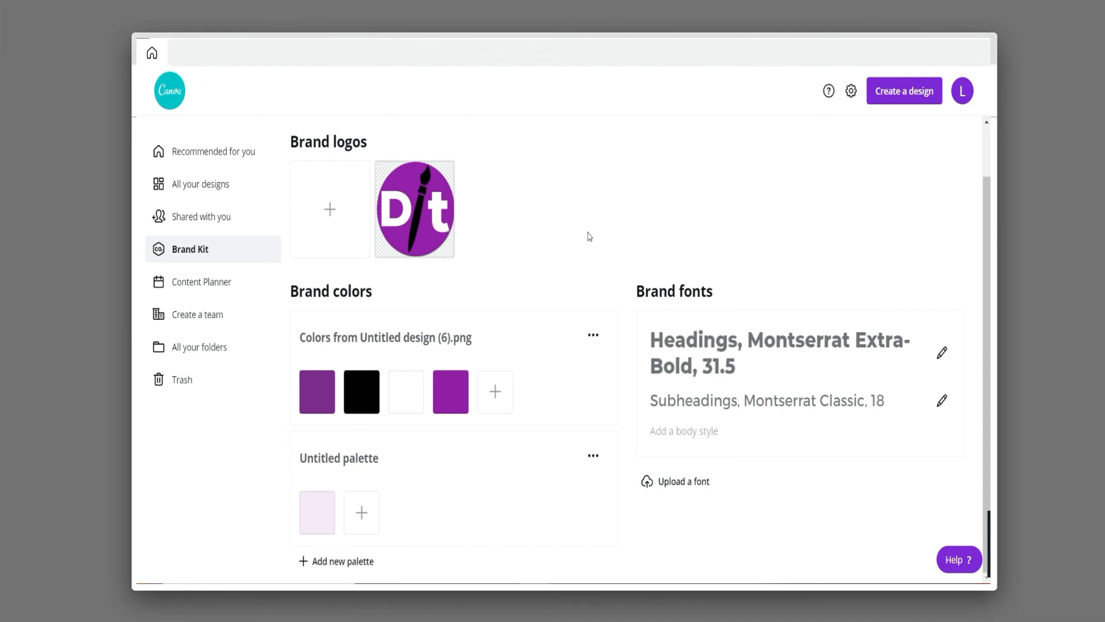
{"action": "mouse_move", "coordinate": [575, 235]}
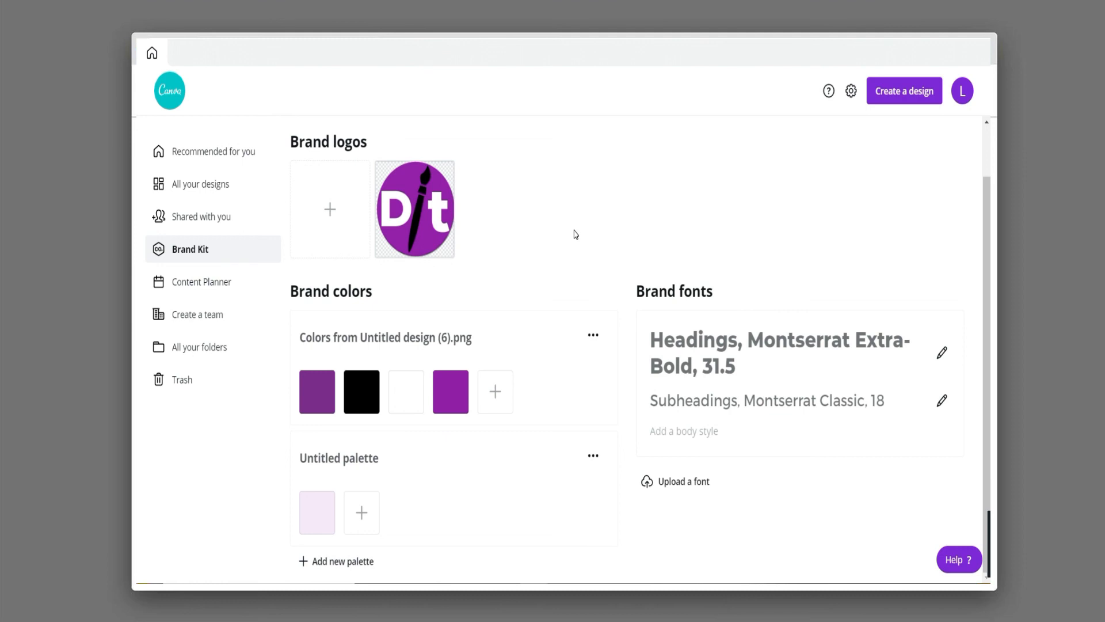